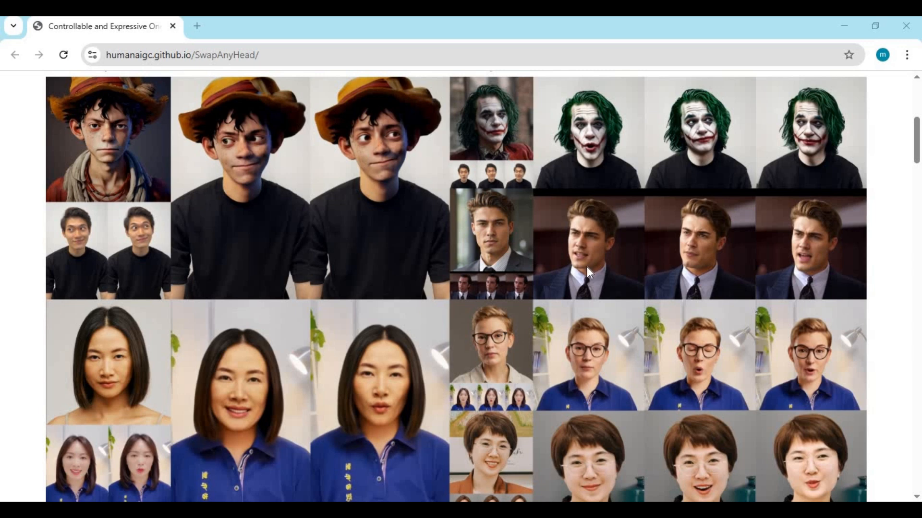
{"action": "mouse_move", "coordinate": [584, 274]}
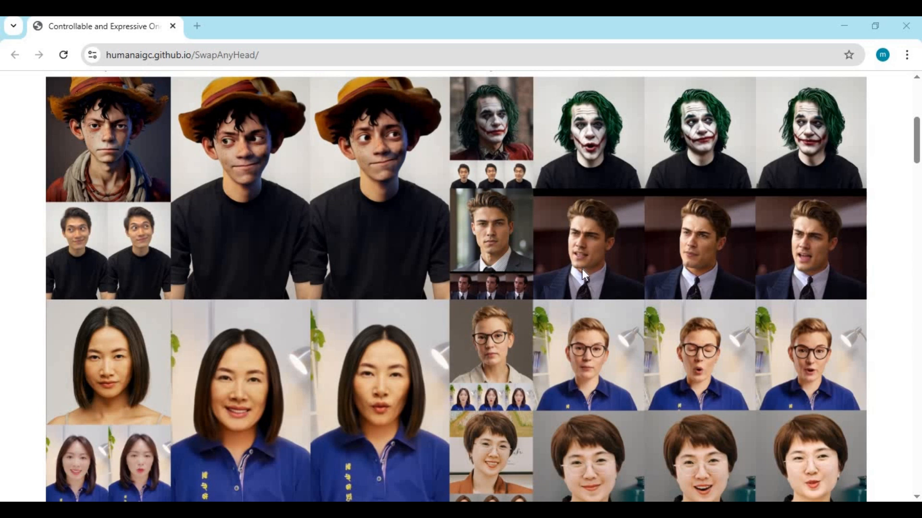
{"action": "mouse_move", "coordinate": [579, 281]}
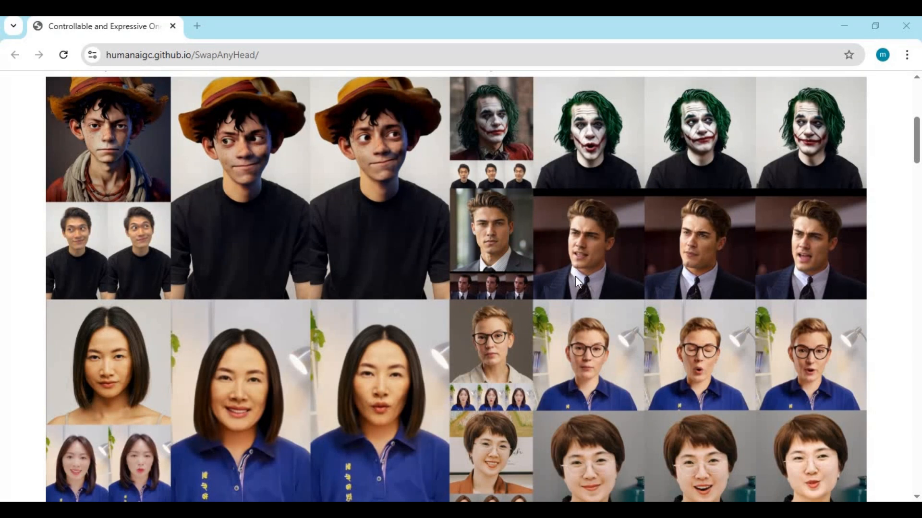
{"action": "mouse_move", "coordinate": [427, 270]}
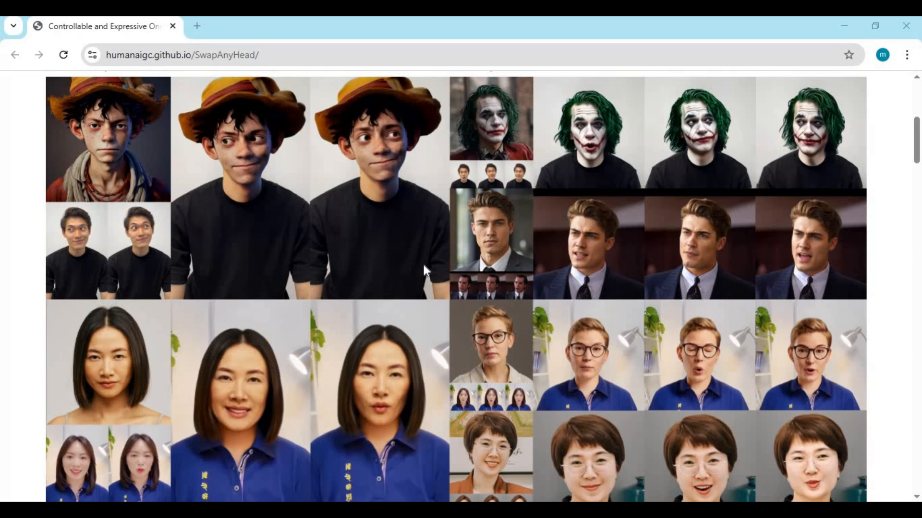
{"action": "mouse_move", "coordinate": [423, 267]}
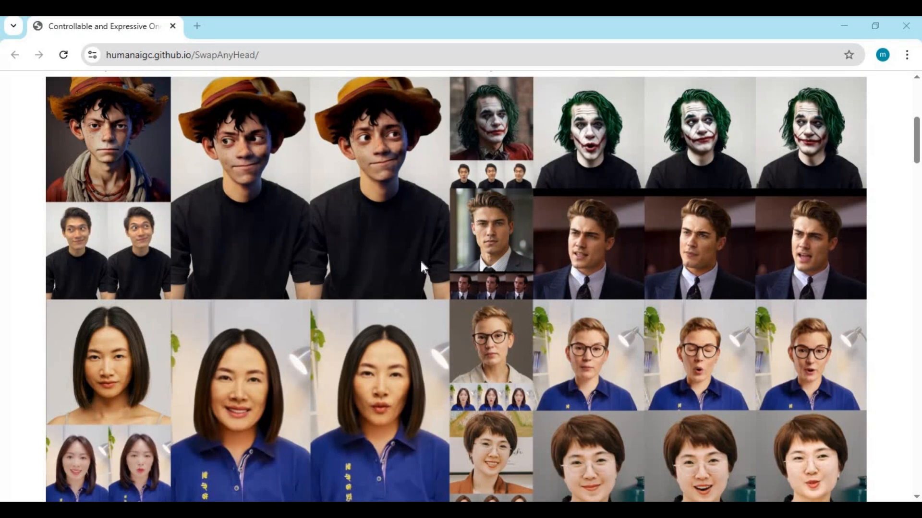
Step: Scroll up to the SwapAnyHead title, then down past the example grid and abstract to Method
{"action": "scroll", "scroll_direction": "up", "scroll_amount": 3}
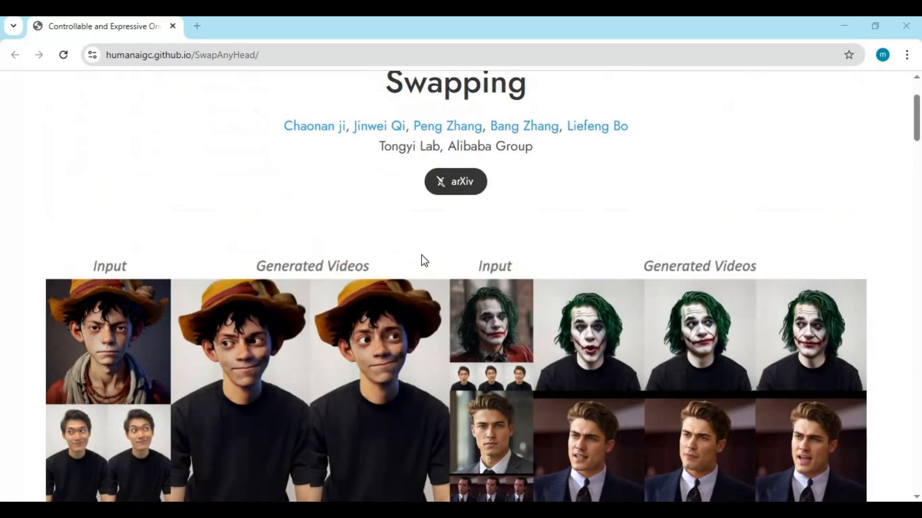
{"action": "mouse_move", "coordinate": [426, 259]}
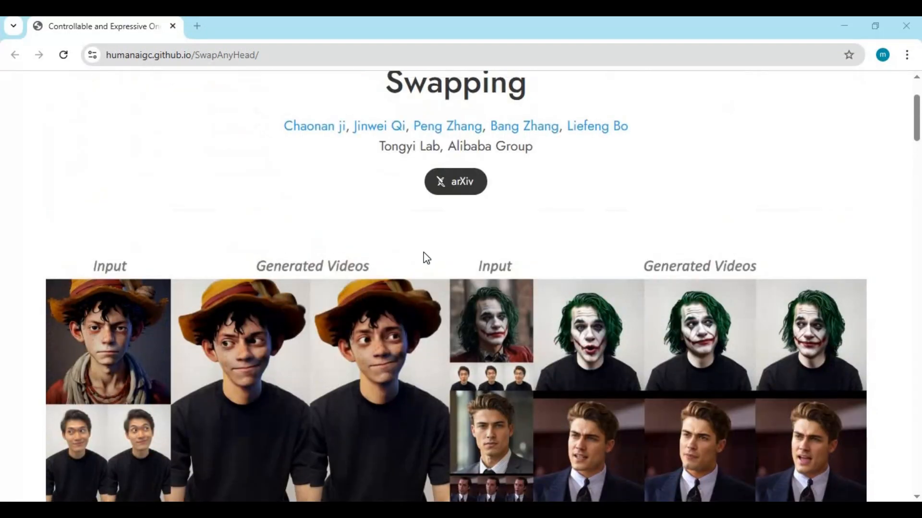
{"action": "scroll", "scroll_direction": "up", "scroll_amount": 3}
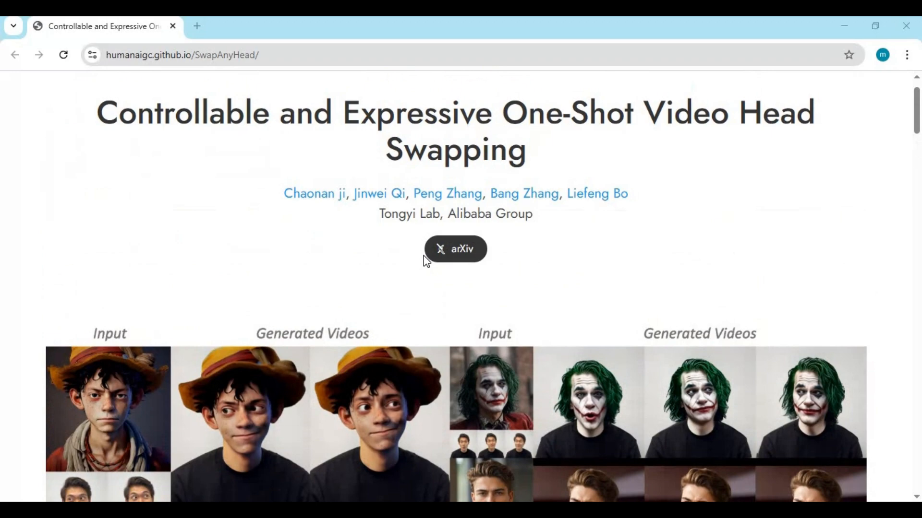
{"action": "scroll", "scroll_direction": "down", "scroll_amount": 3}
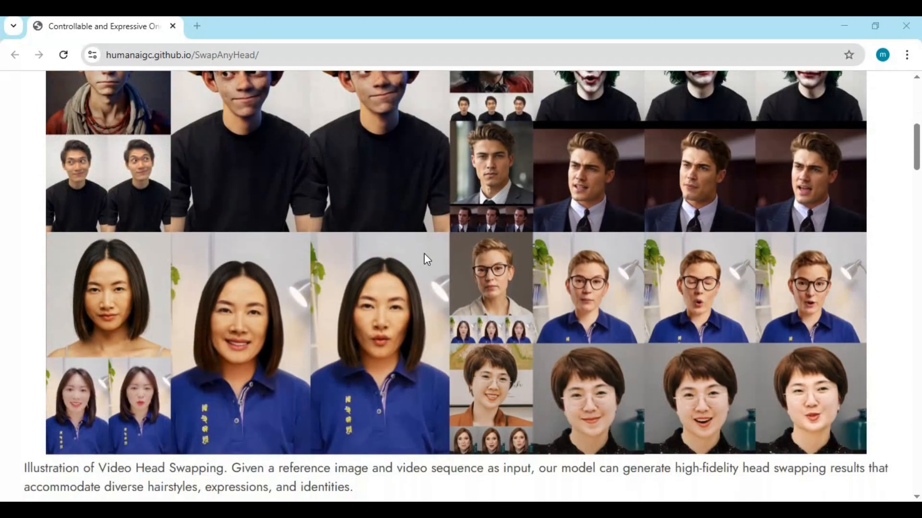
{"action": "scroll", "scroll_direction": "down", "scroll_amount": 3}
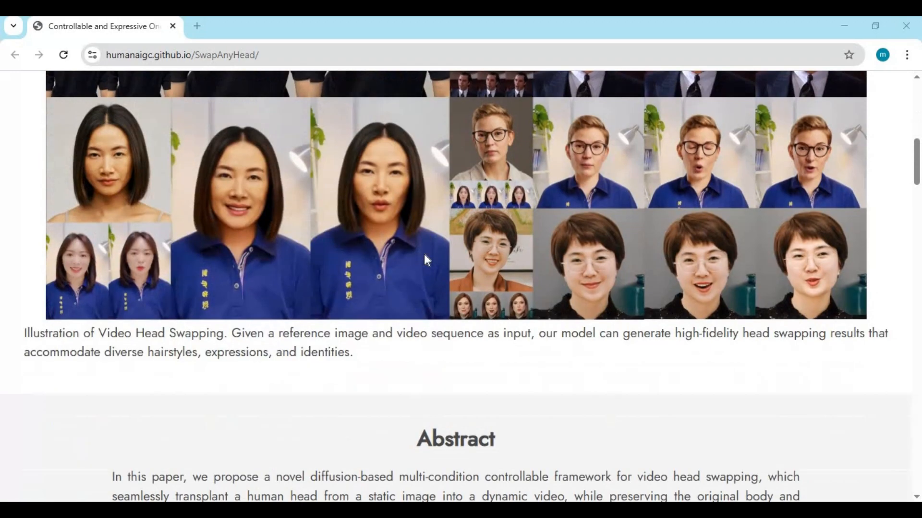
{"action": "scroll", "scroll_direction": "down", "scroll_amount": 3}
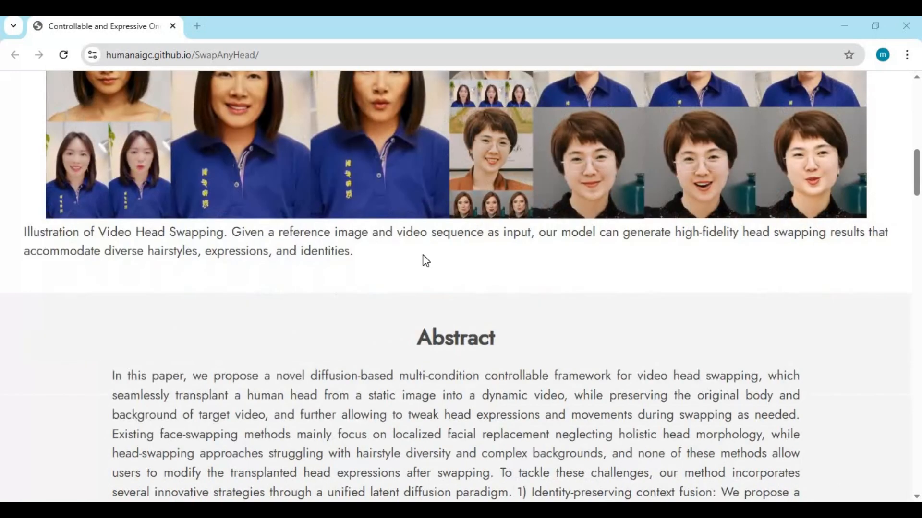
{"action": "scroll", "scroll_direction": "down", "scroll_amount": 3}
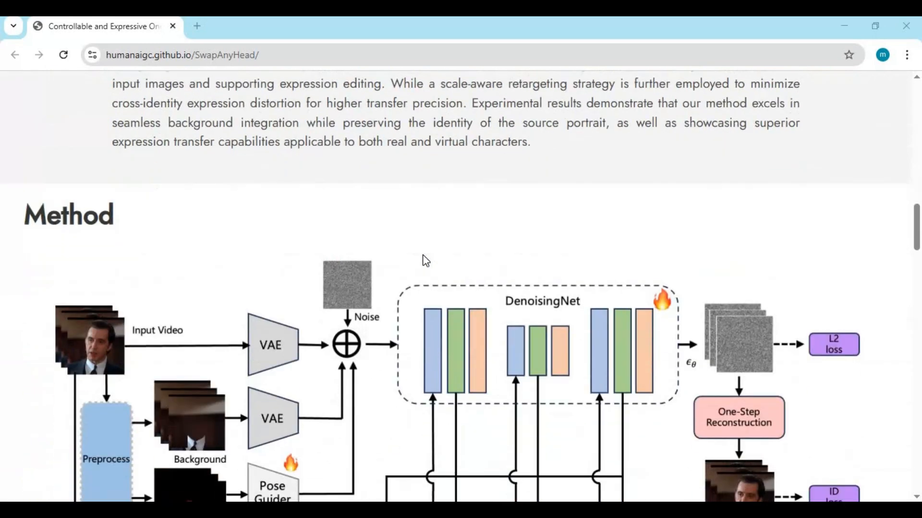
Step: Scroll through the Method framework diagram to its caption and the Results heading
{"action": "scroll", "scroll_direction": "down", "scroll_amount": 3}
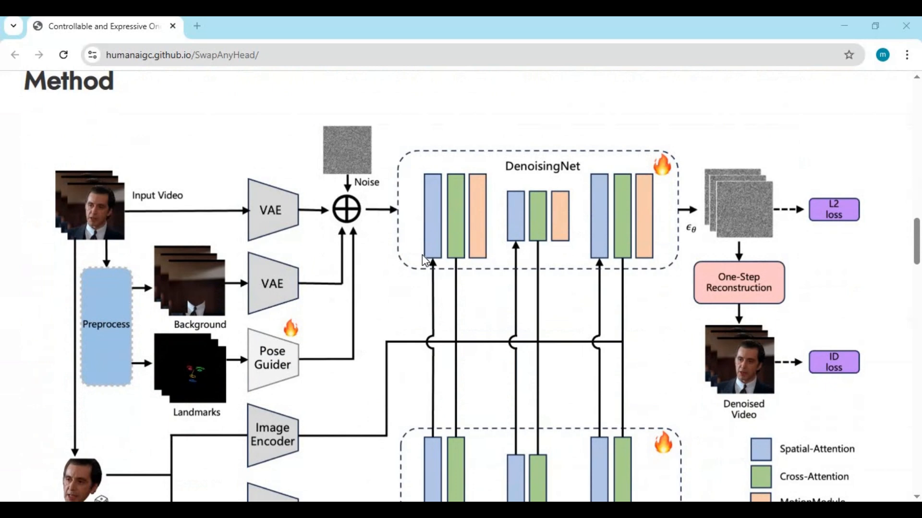
{"action": "scroll", "scroll_direction": "down", "scroll_amount": 3}
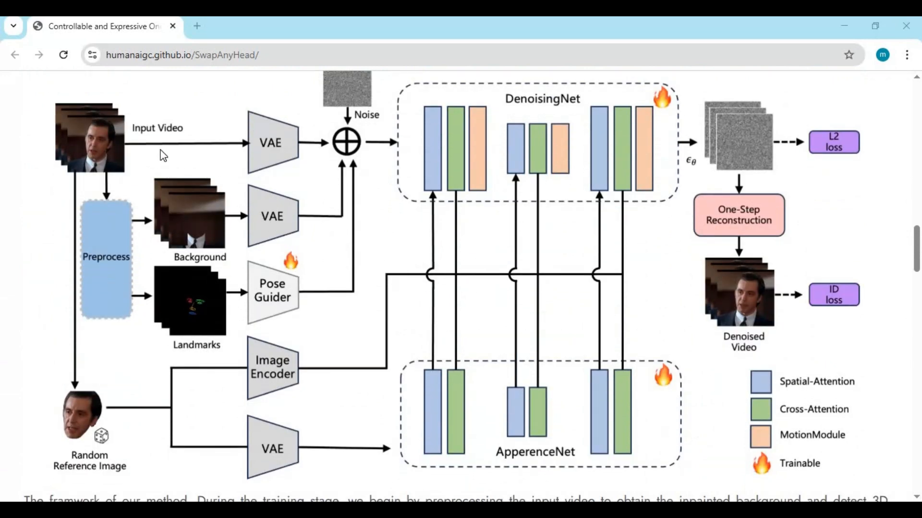
{"action": "mouse_move", "coordinate": [123, 464]}
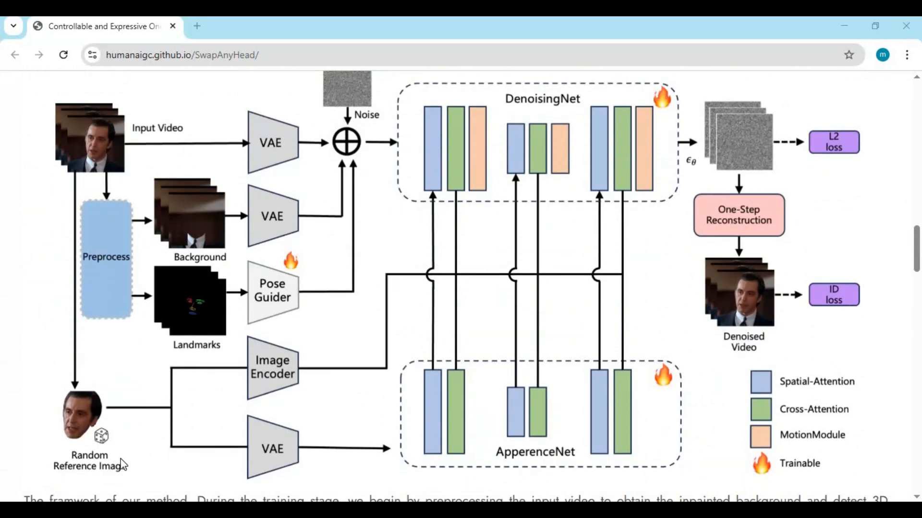
{"action": "mouse_move", "coordinate": [135, 485]}
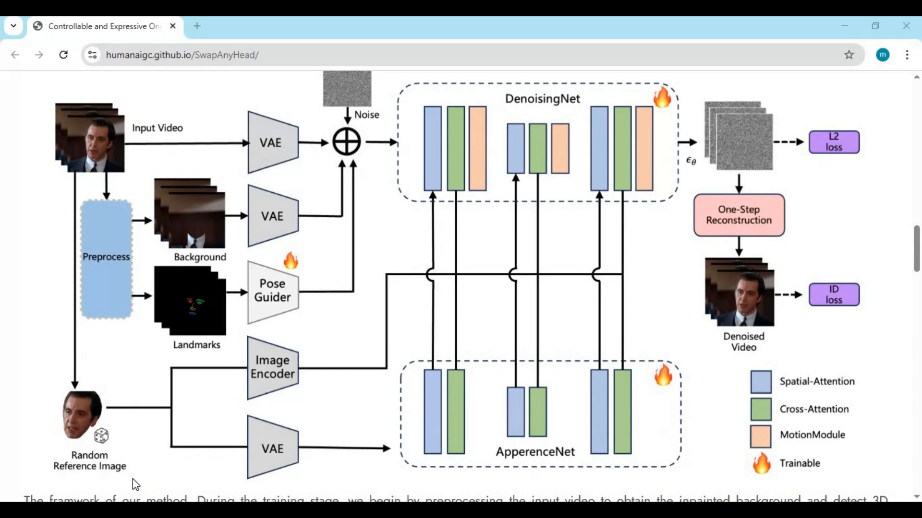
{"action": "mouse_move", "coordinate": [196, 283]}
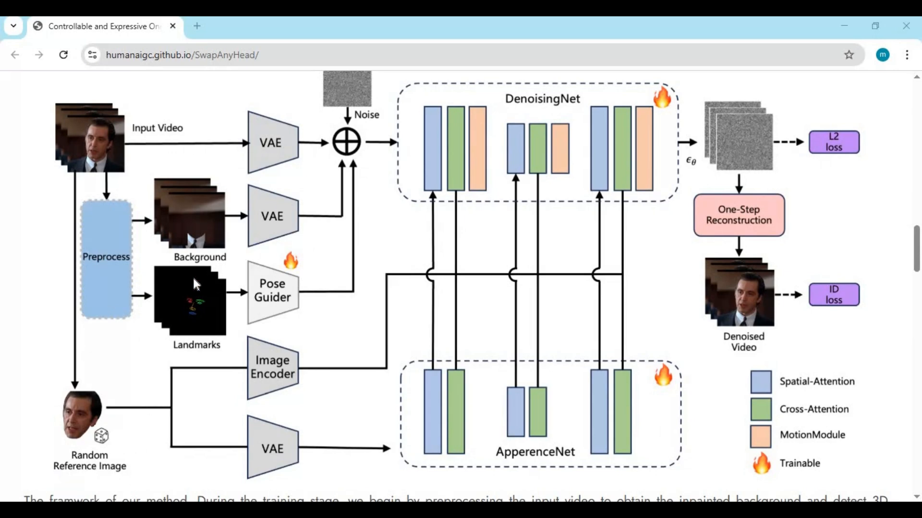
{"action": "mouse_move", "coordinate": [342, 314]}
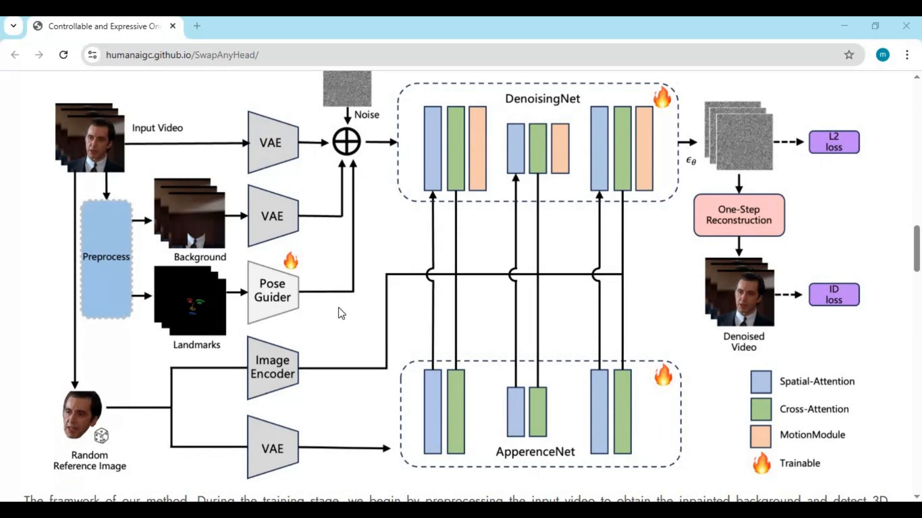
{"action": "mouse_move", "coordinate": [763, 231]}
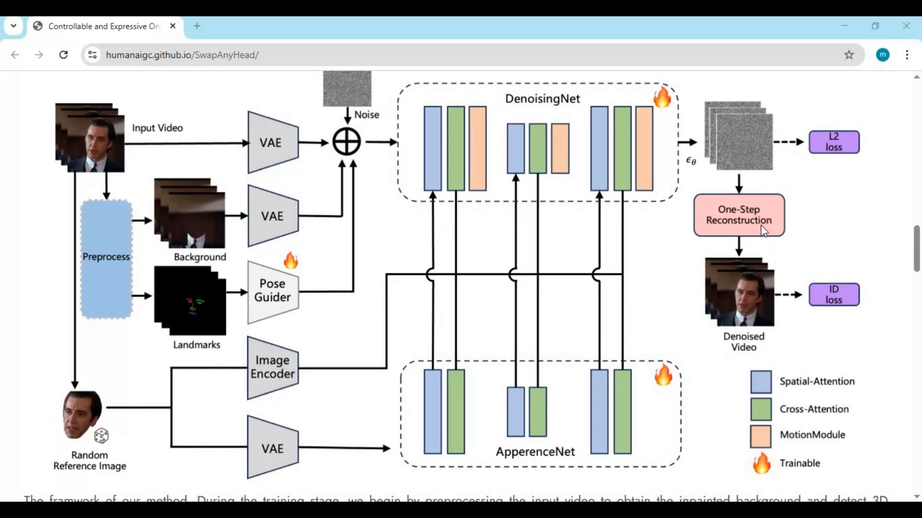
{"action": "mouse_move", "coordinate": [6, 260]}
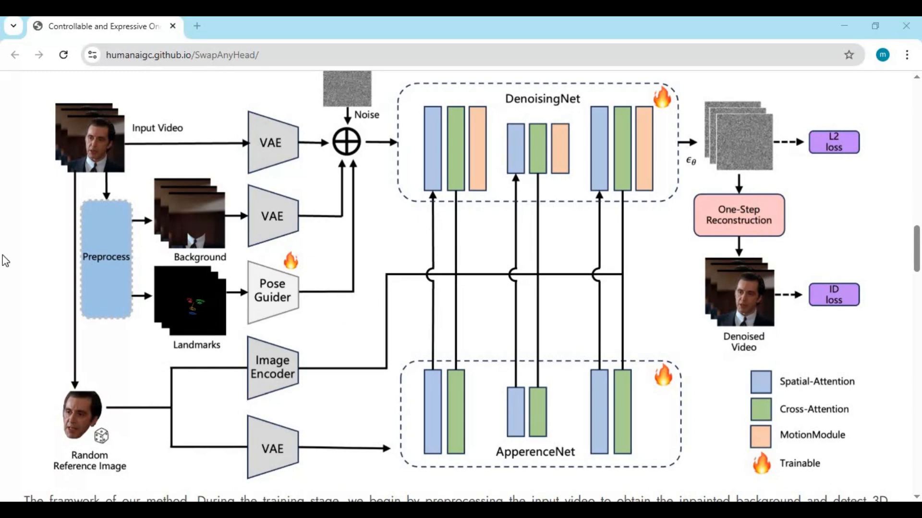
{"action": "mouse_move", "coordinate": [754, 357]}
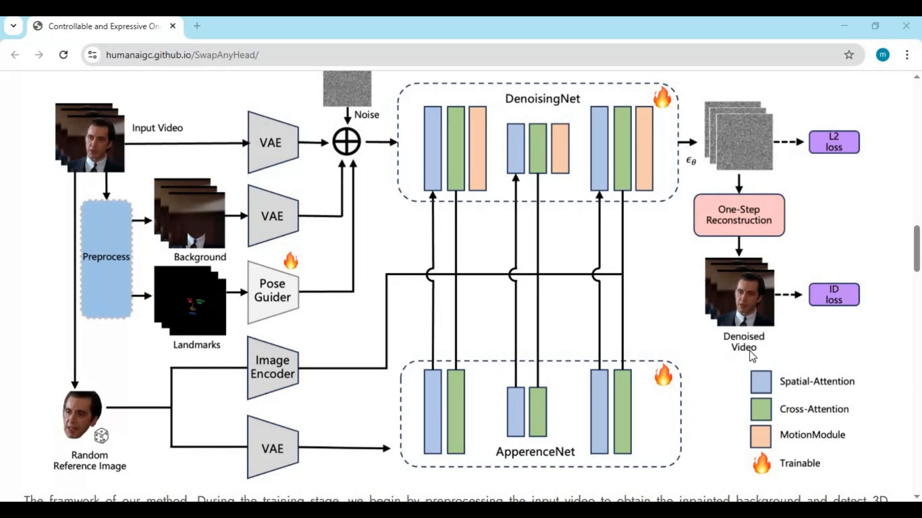
{"action": "scroll", "scroll_direction": "down", "scroll_amount": 3}
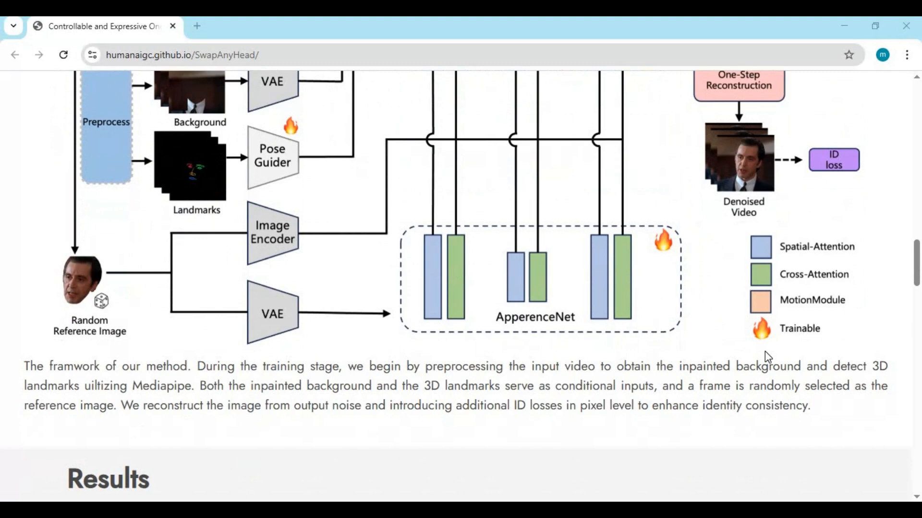
Step: Scroll to Video Head Swapping and play the first head-swap results clip
{"action": "scroll", "scroll_direction": "down", "scroll_amount": 3}
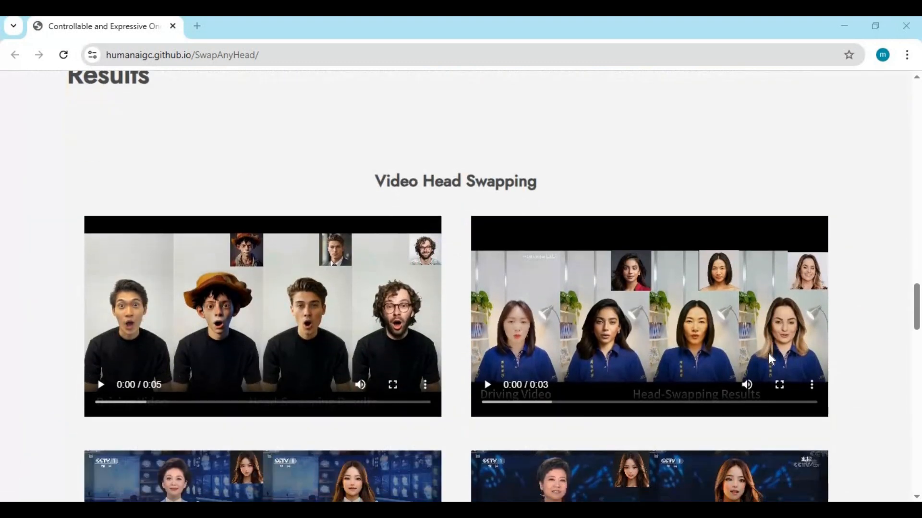
{"action": "mouse_move", "coordinate": [101, 385]}
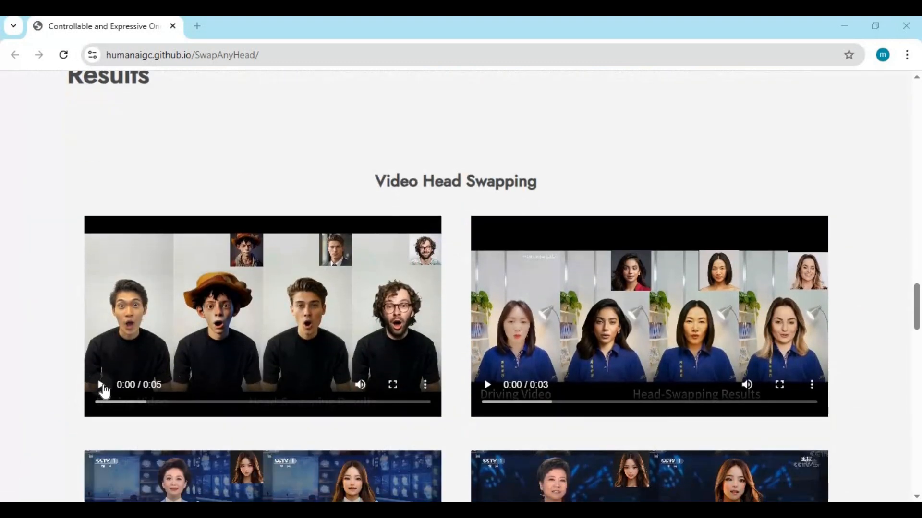
{"action": "left_click", "coordinate": [100, 384]}
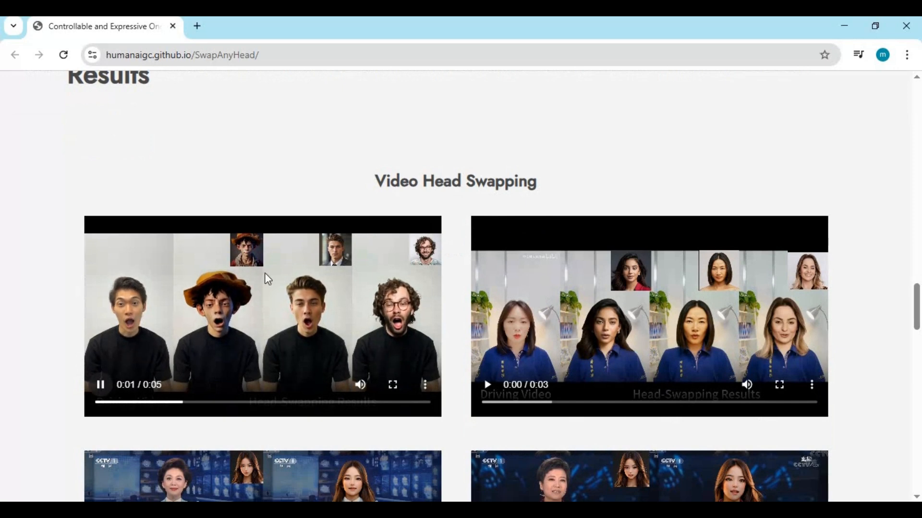